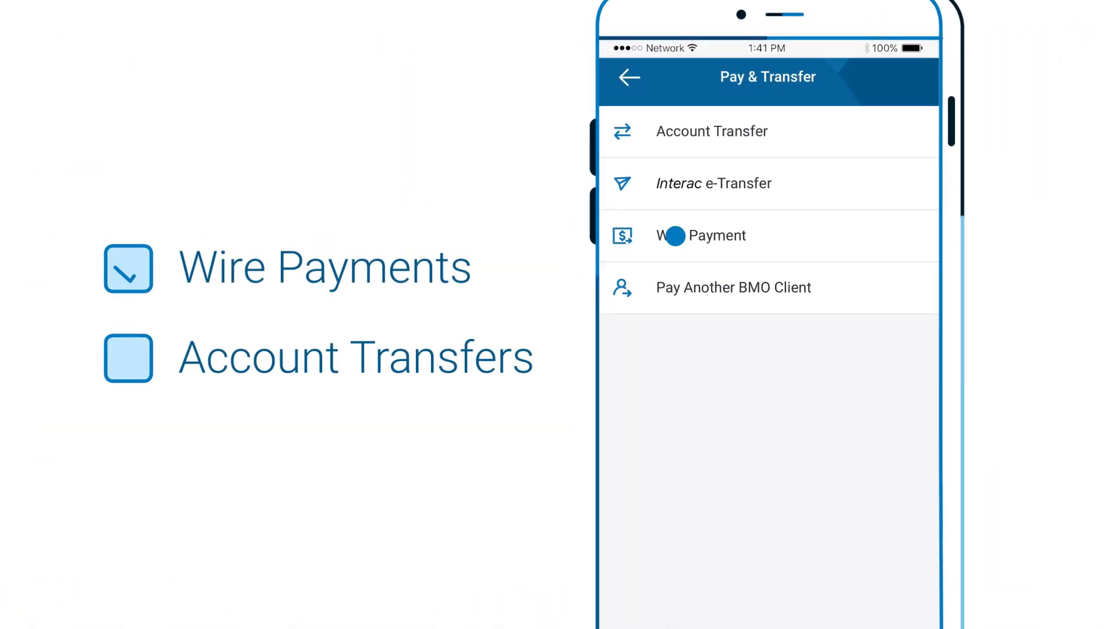
- Release a CAD $12.00 wire from the monthly performance bonus template, then return to the account overview
{"action": "left_click", "coordinate": [700, 235]}
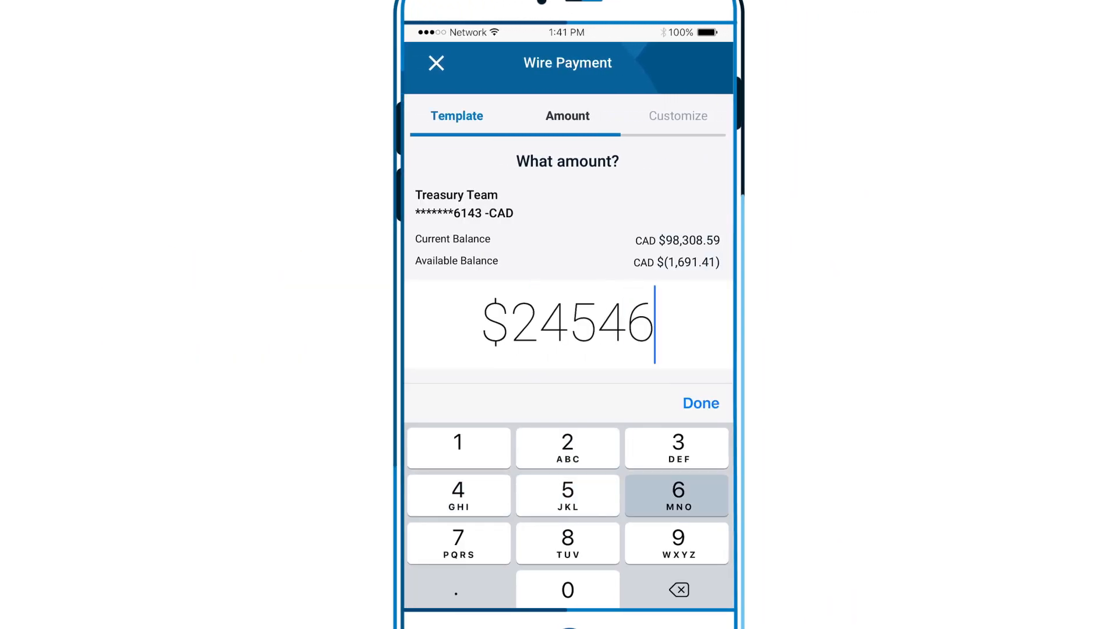
{"action": "left_click", "coordinate": [699, 402]}
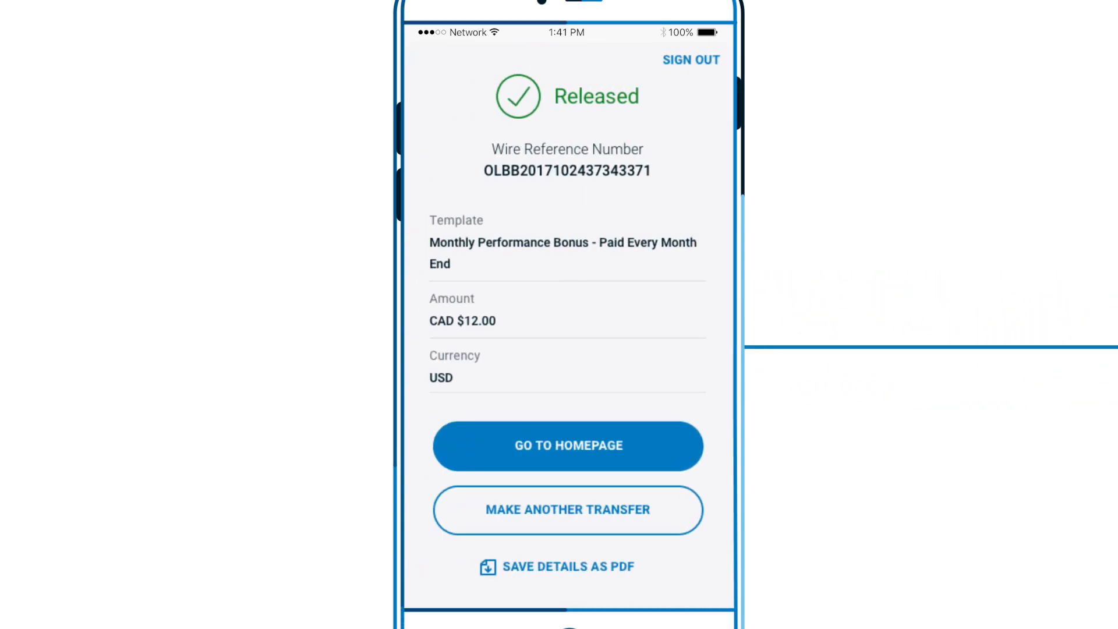
{"action": "left_click", "coordinate": [567, 445]}
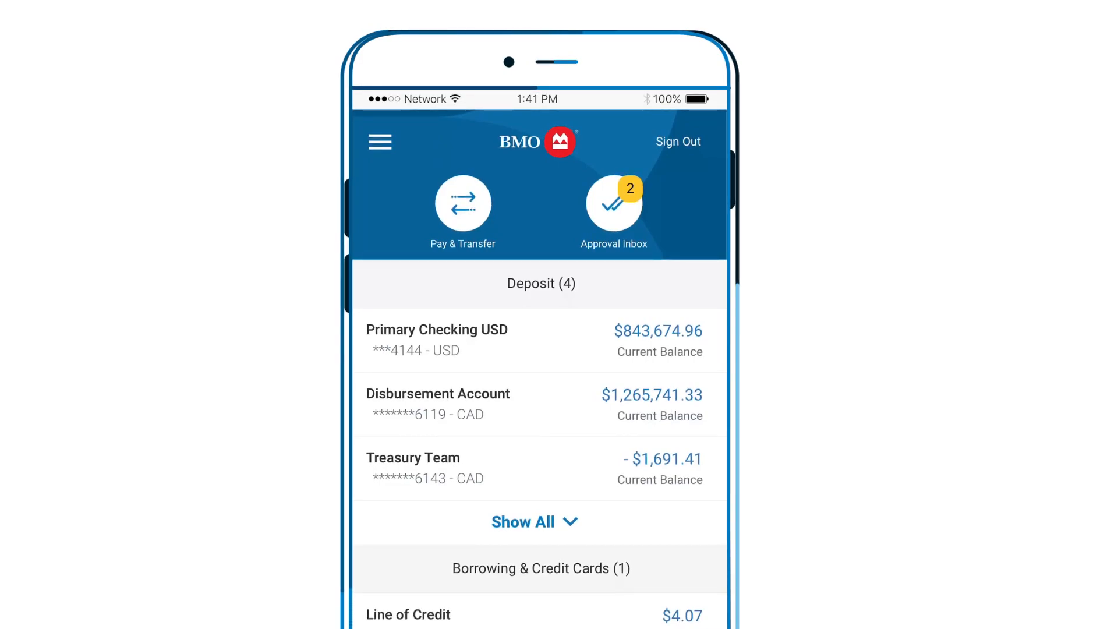
{"action": "left_click", "coordinate": [613, 207]}
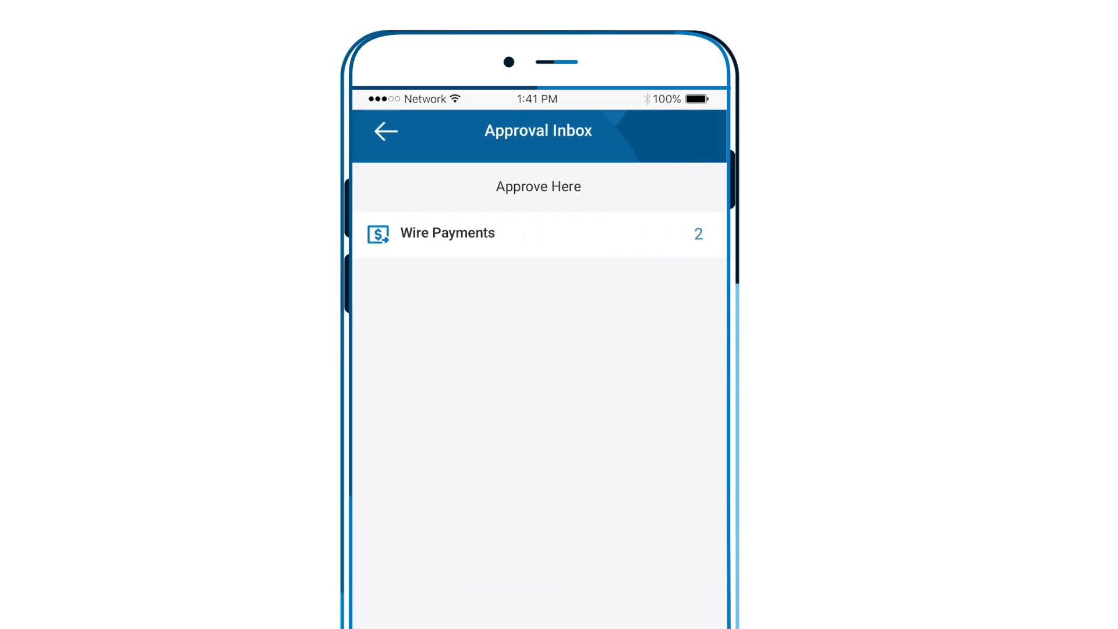
{"action": "left_click", "coordinate": [447, 232]}
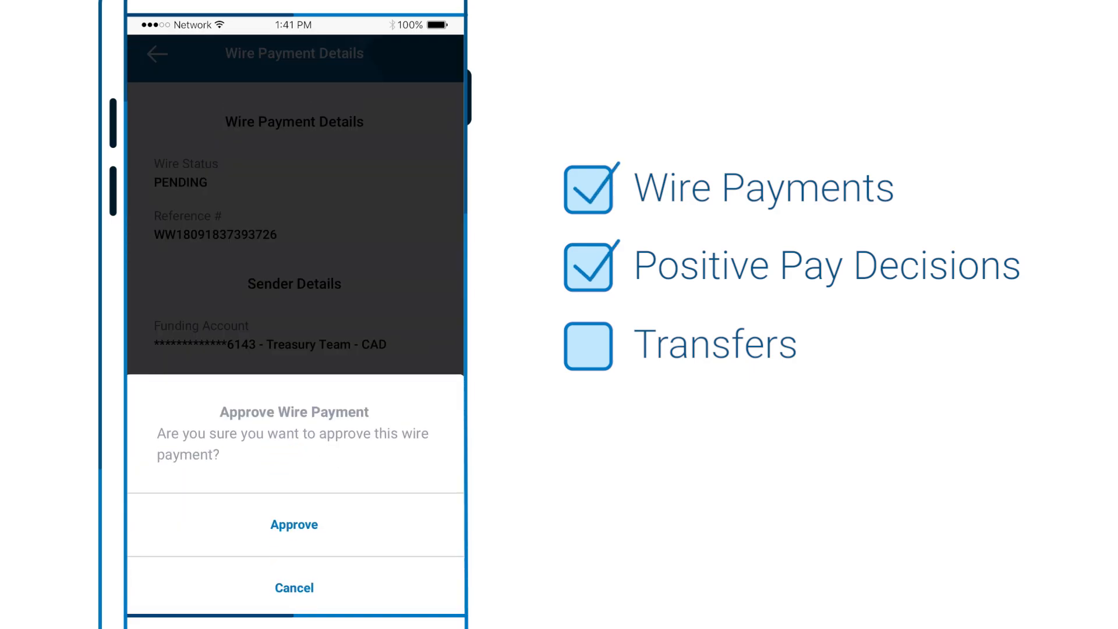
{"action": "left_click", "coordinate": [293, 524]}
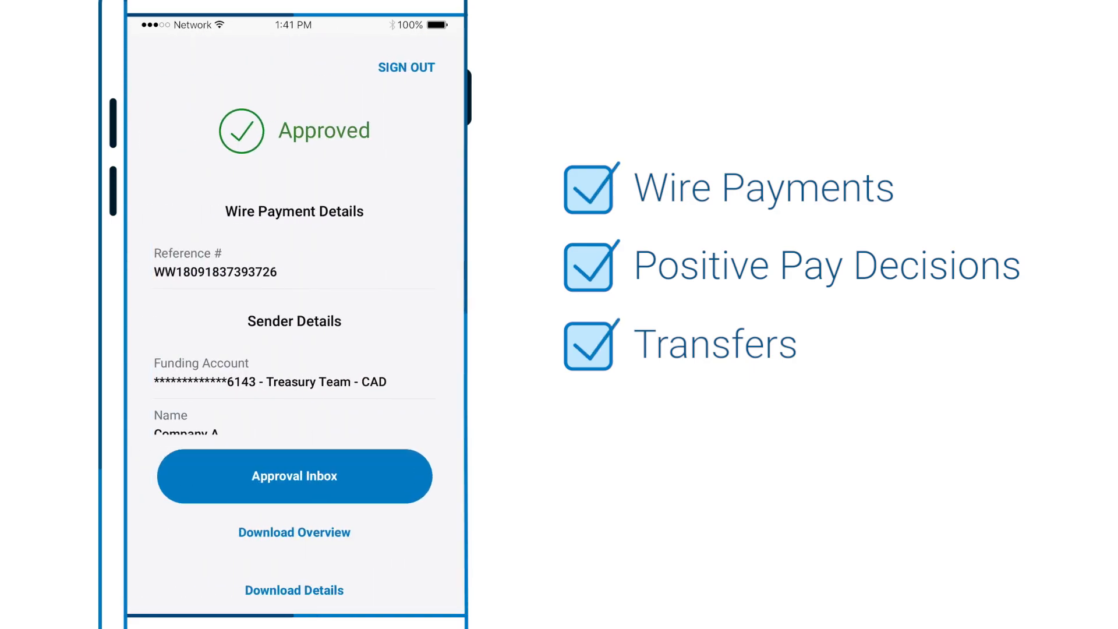
{"action": "left_click", "coordinate": [293, 476]}
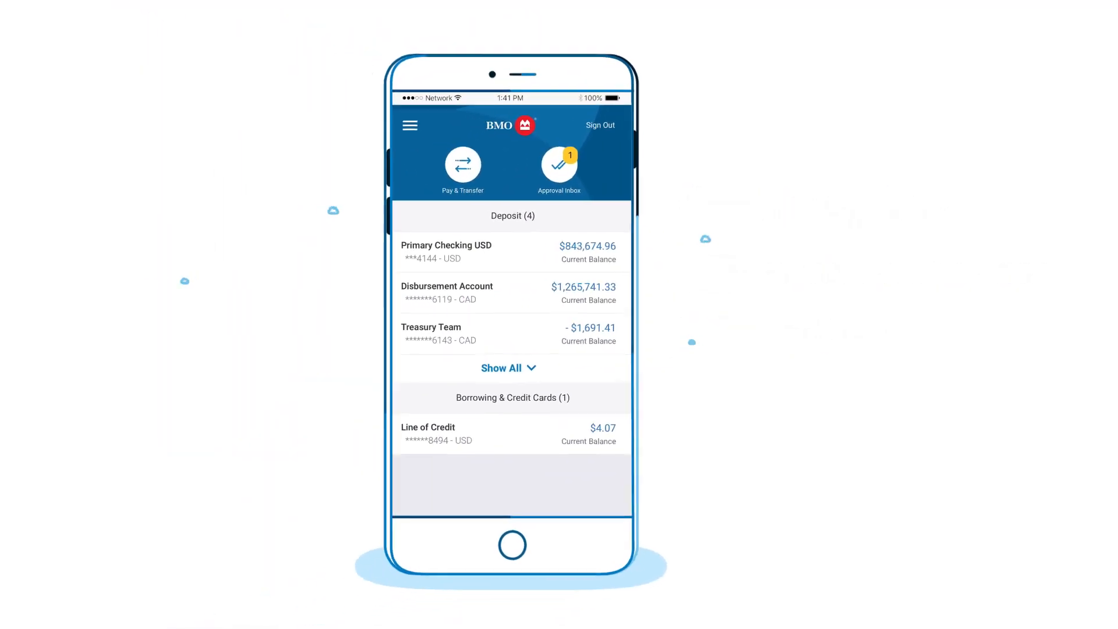